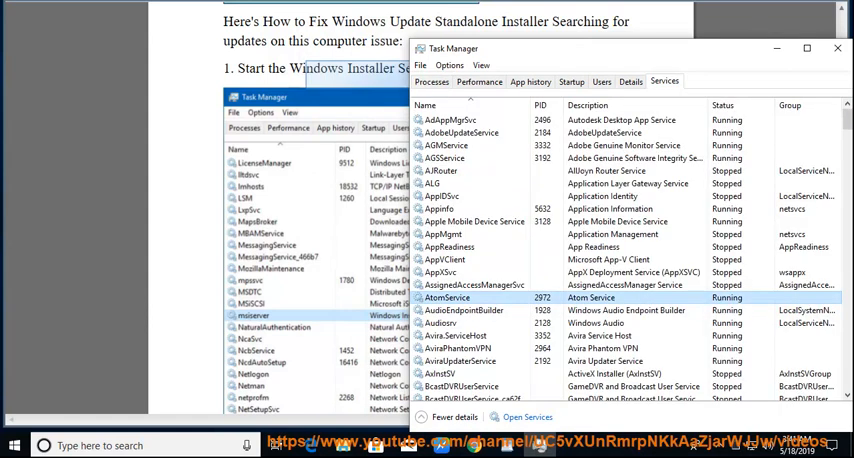
# Scroll the fix guide down to step 2's admin commands for re-registering msiexec.
pyautogui.scroll(-3)
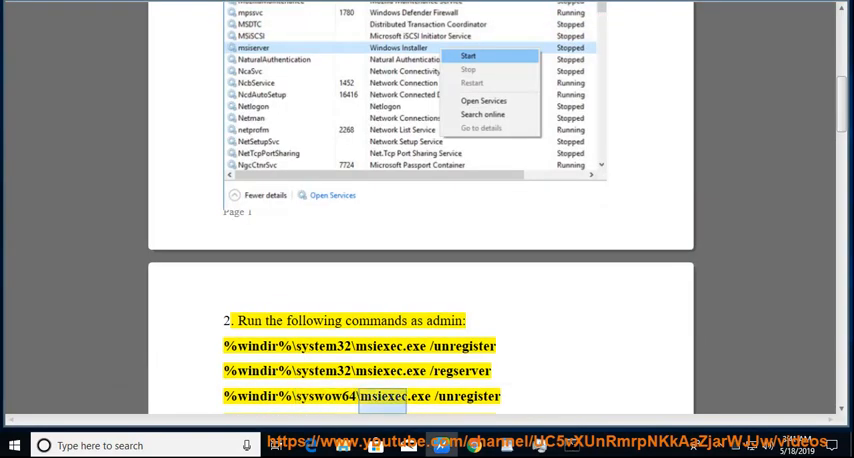
# Scroll through manual downloads and Windows Update settings to step 6, Run Windows Update.
pyautogui.scroll(-3)
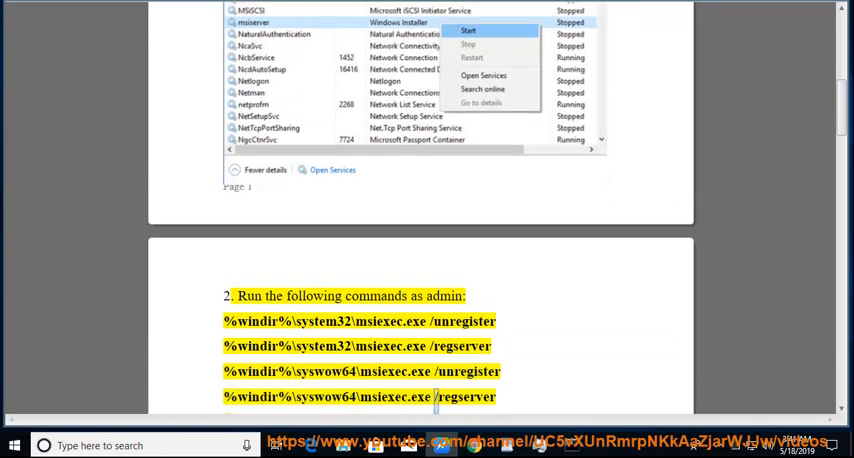
pyautogui.scroll(-3)
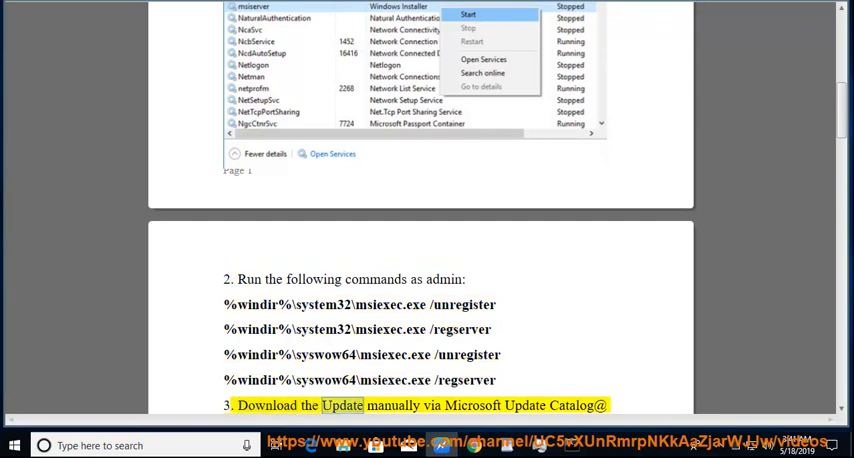
pyautogui.scroll(-3)
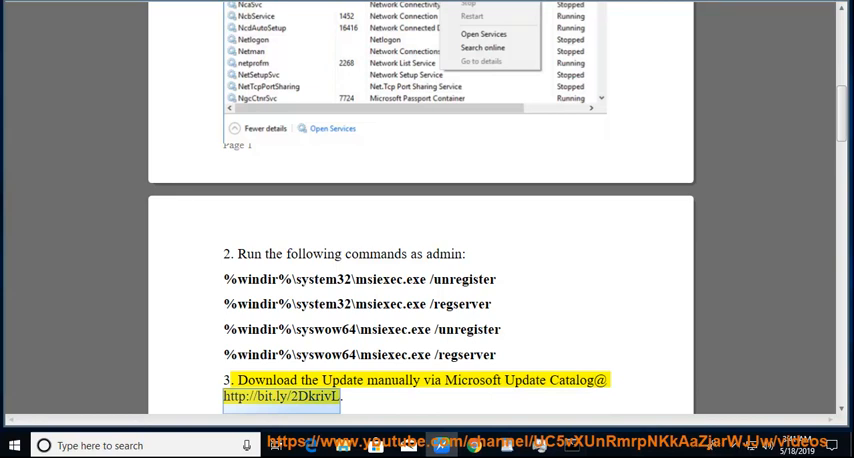
pyautogui.scroll(-3)
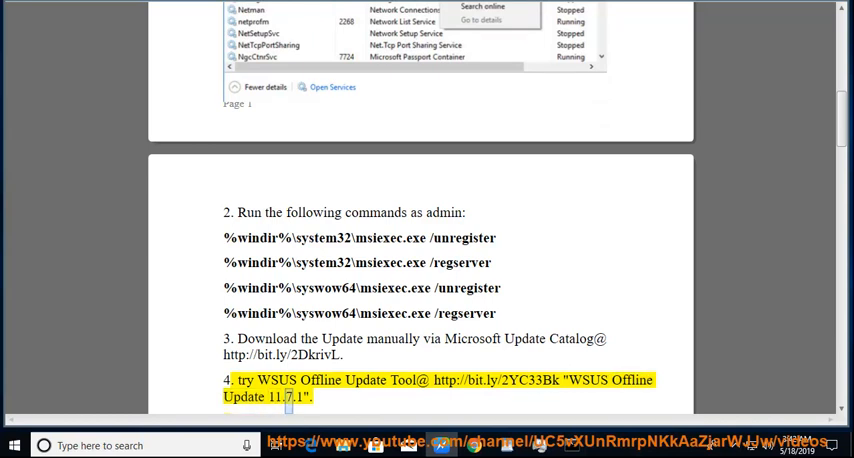
pyautogui.scroll(-3)
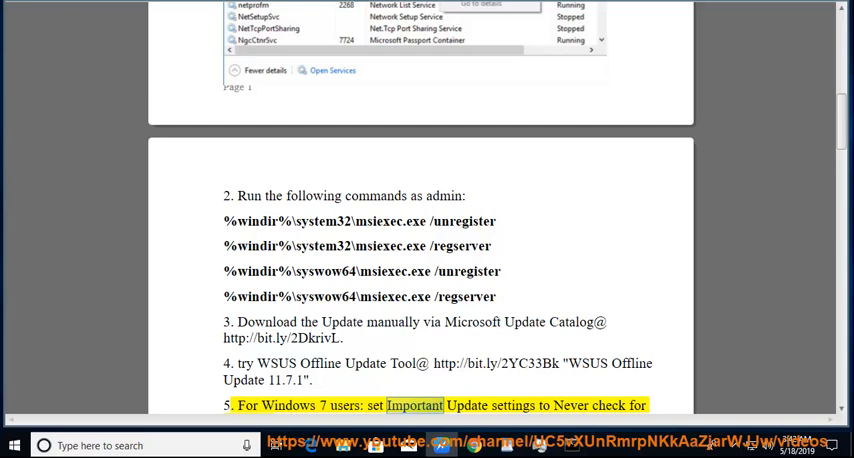
pyautogui.scroll(-3)
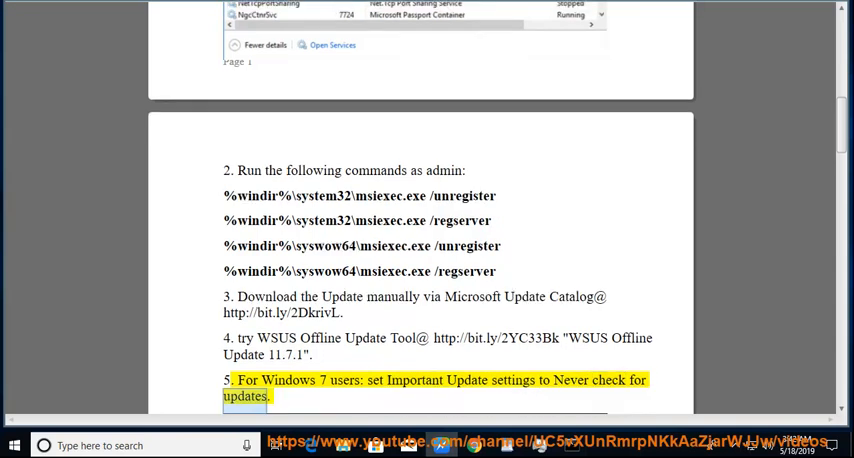
pyautogui.scroll(-3)
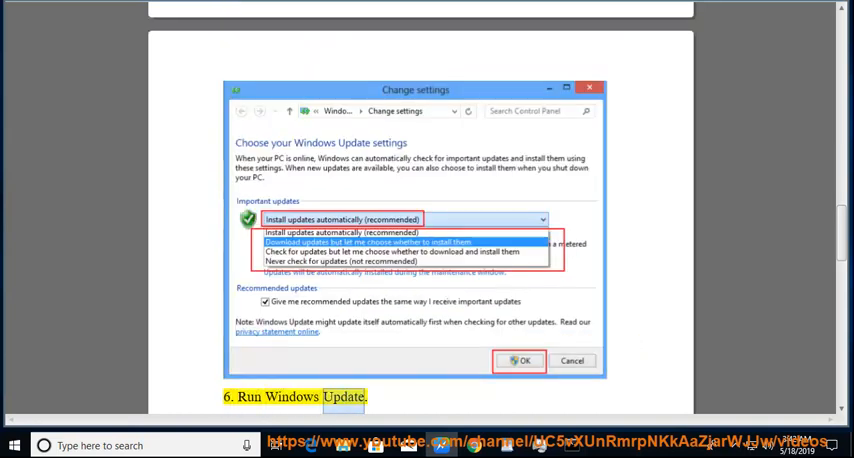
pyautogui.scroll(-3)
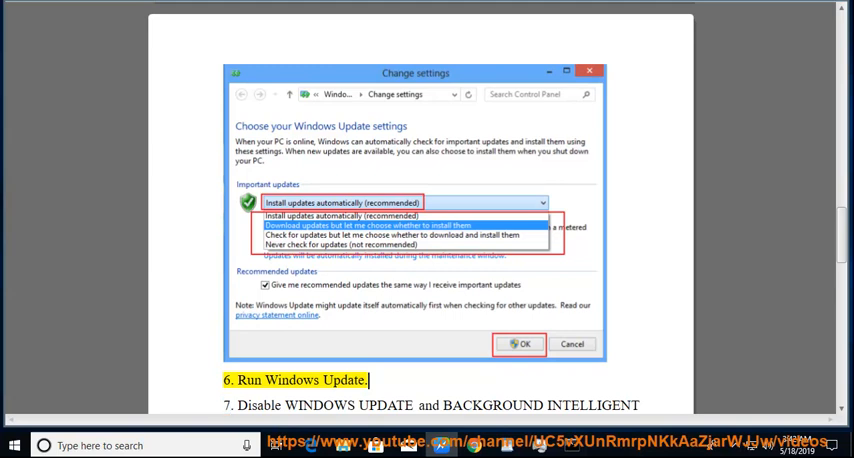
pyautogui.click(15, 445)
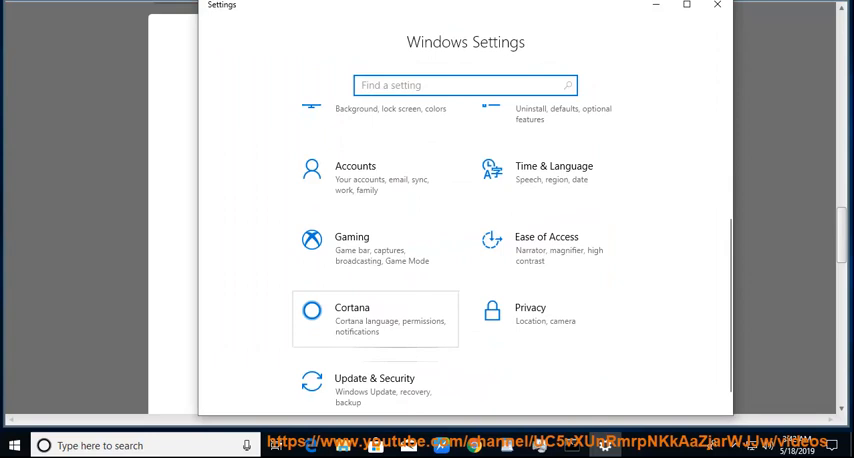
pyautogui.click(374, 385)
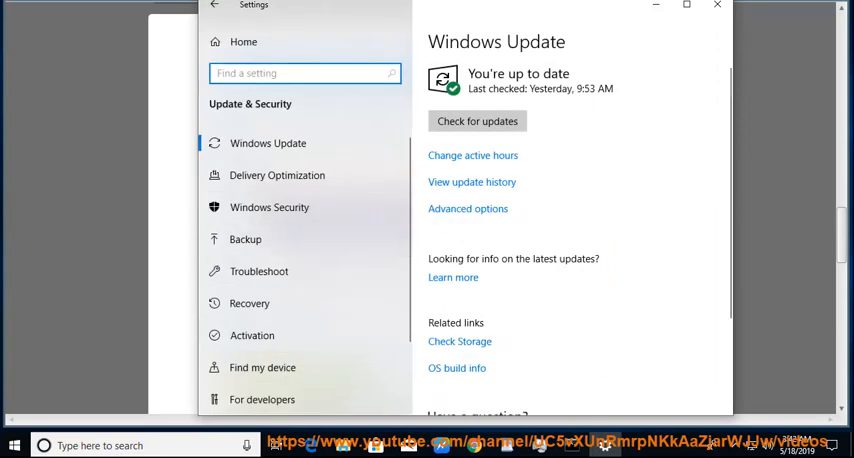
pyautogui.click(477, 121)
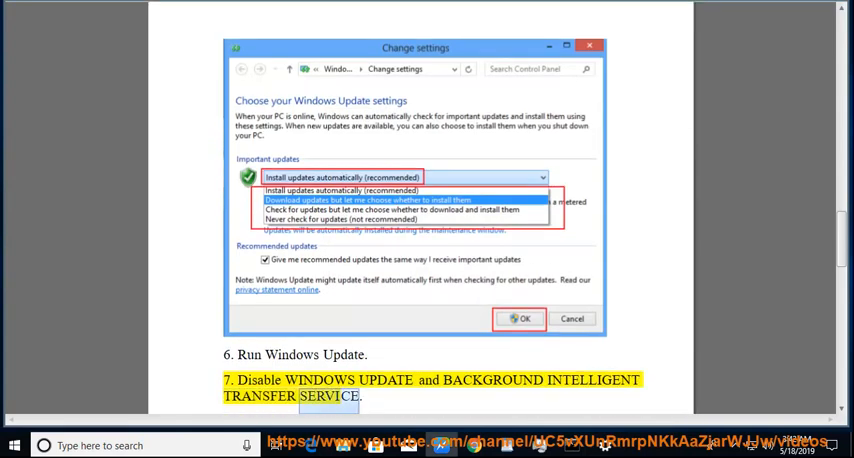
# Return to the guide and scroll to step 7's SERVICES.MSC instructions.
pyautogui.click(100, 445)
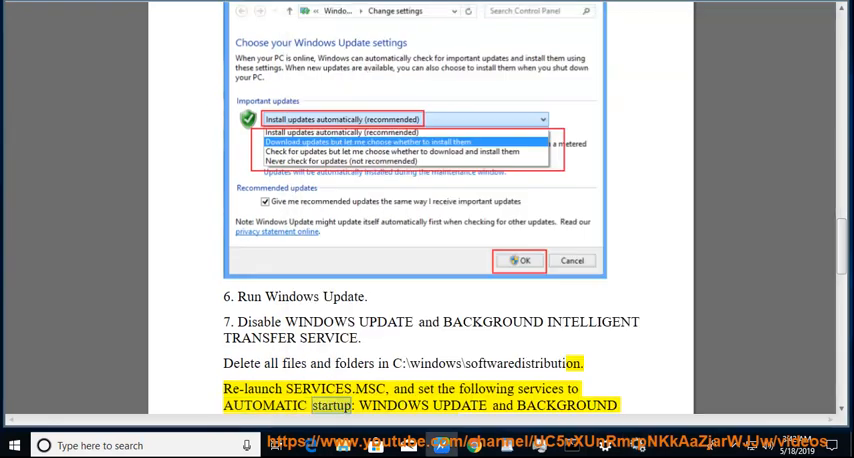
pyautogui.scroll(-3)
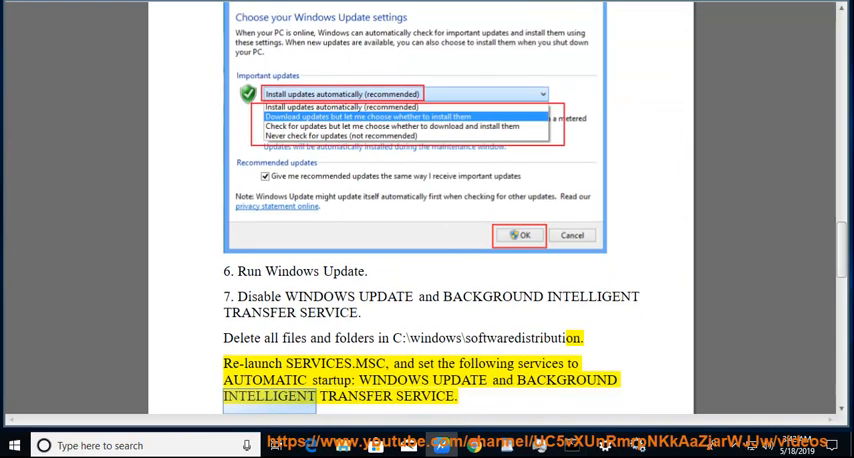
pyautogui.scroll(-3)
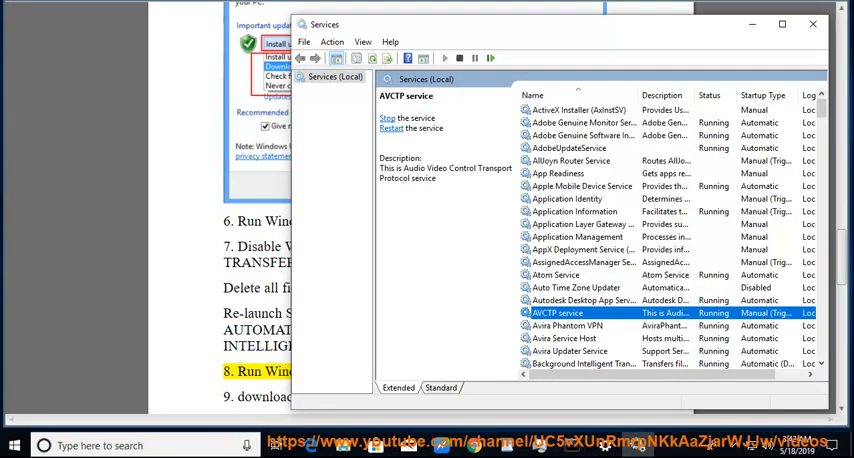
pyautogui.scroll(-3)
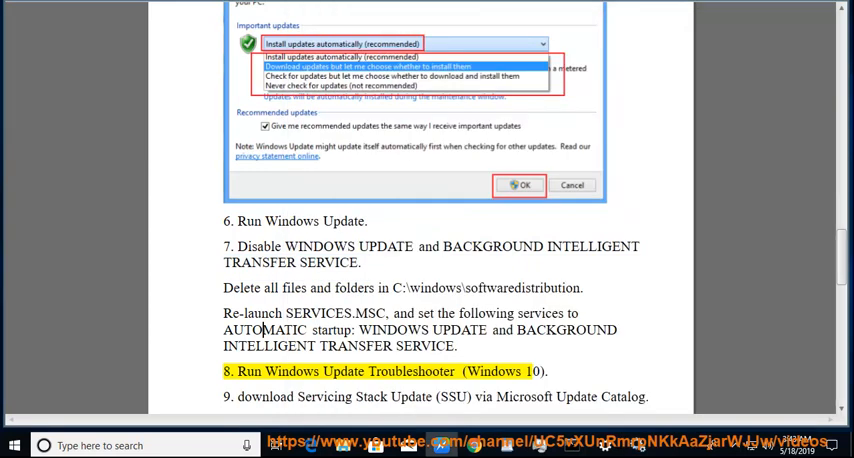
# Browse This PC to C:\Windows\SoftwareDistribution and bring up Delete for its five items.
pyautogui.doubleClick(487, 288)
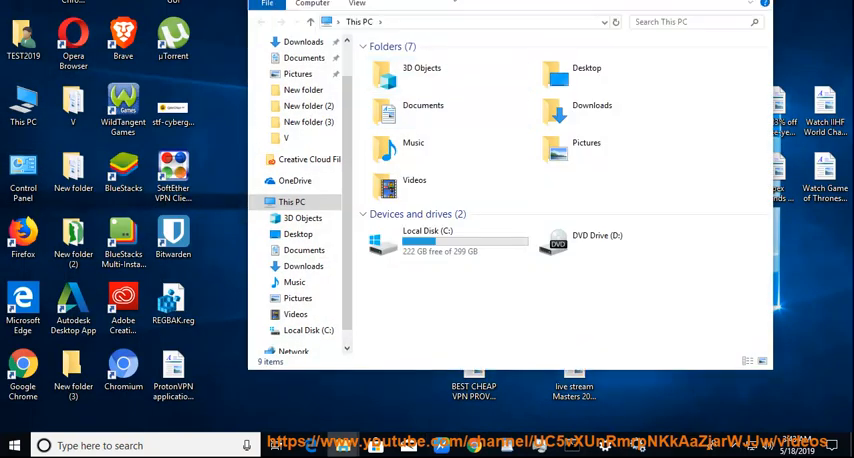
pyautogui.rightClick(345, 79)
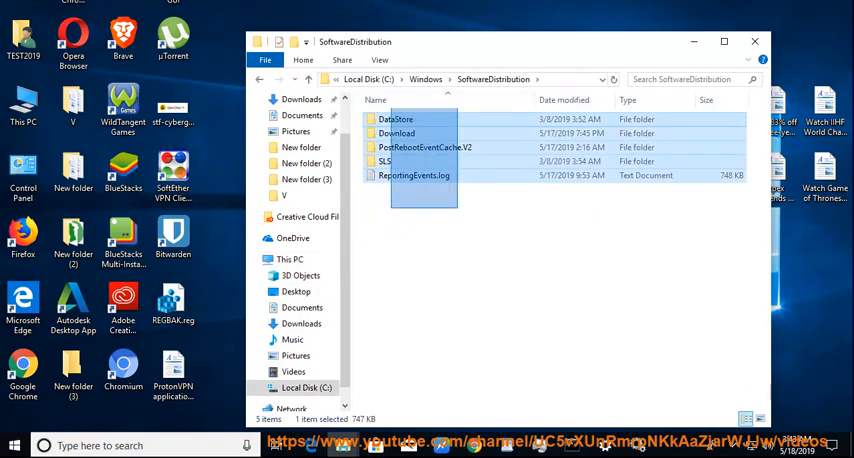
pyautogui.rightClick(420, 130)
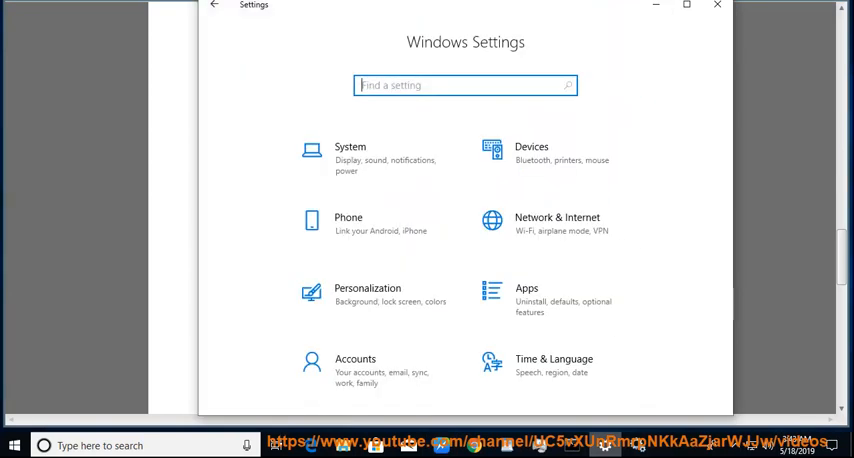
# Search 'tr' for Troubleshoot settings and run the Windows Update troubleshooter.
pyautogui.write('tr')
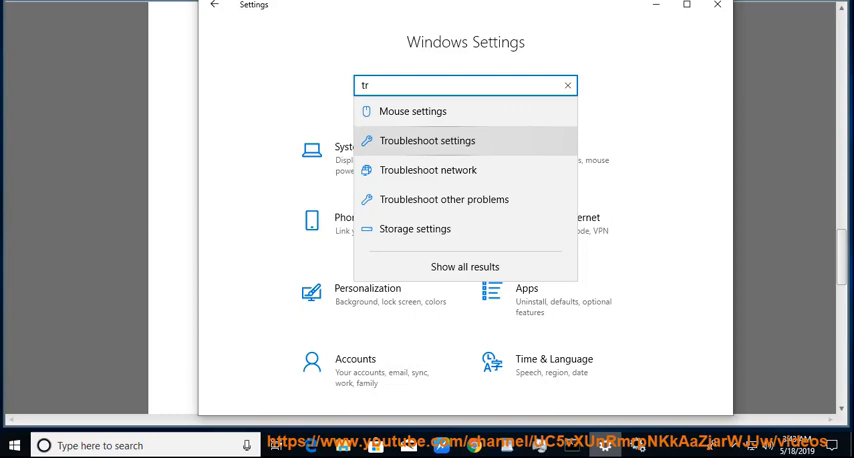
pyautogui.click(427, 140)
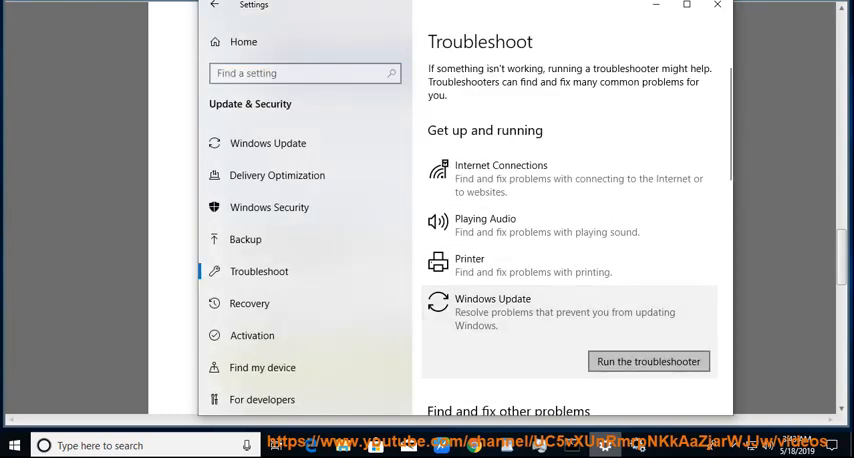
pyautogui.click(648, 361)
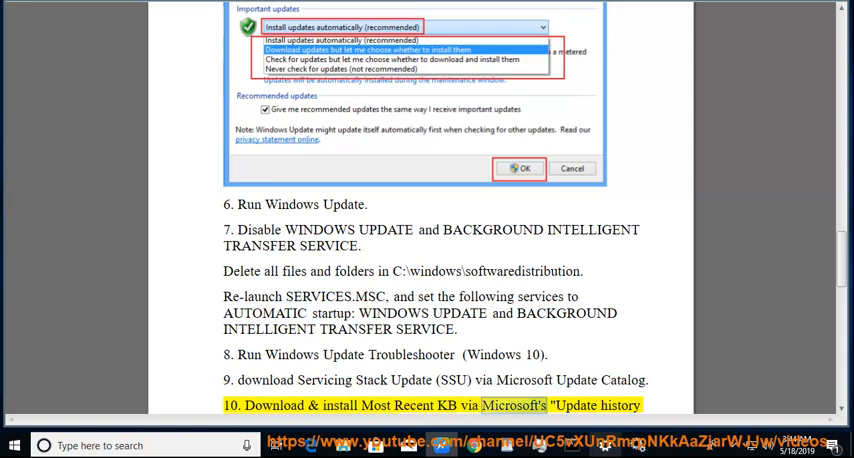
# Scroll through steps 10–12, then back up to the guide's title and step one.
pyautogui.scroll(-3)
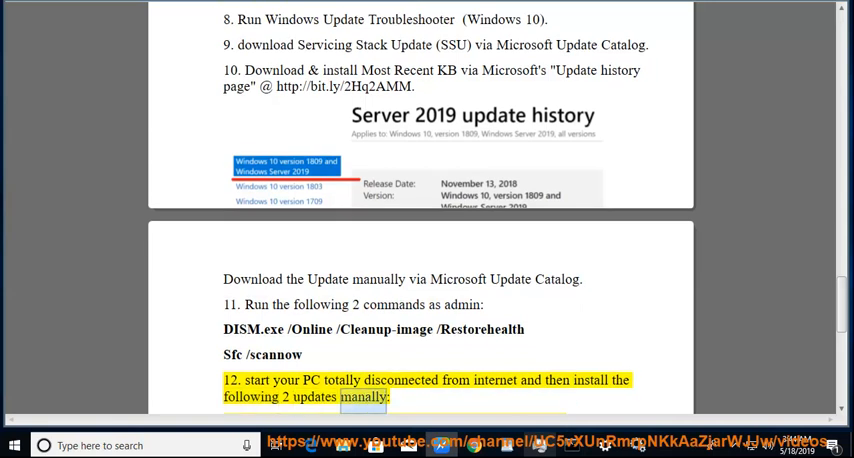
pyautogui.scroll(-3)
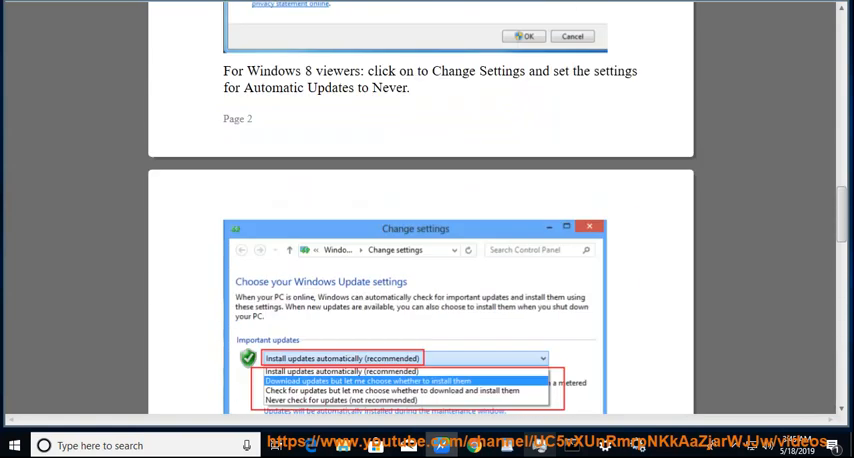
pyautogui.scroll(3)
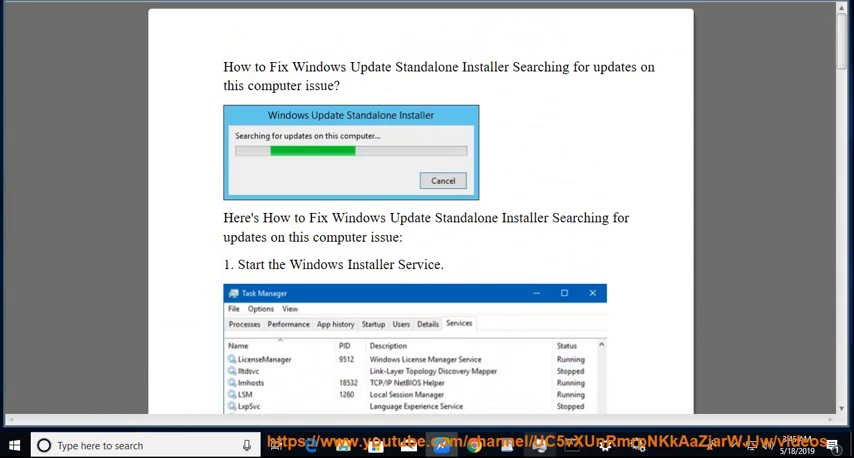